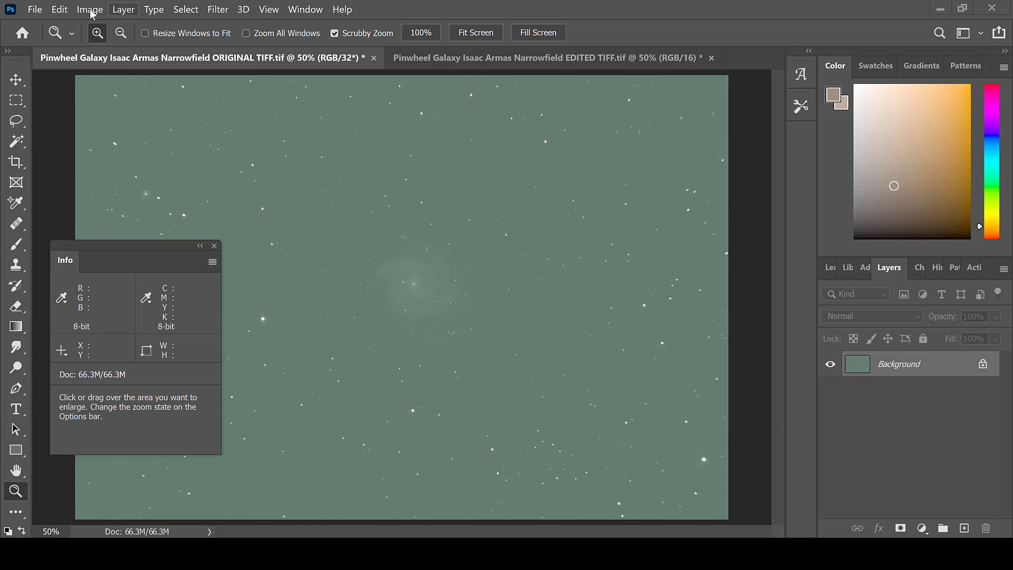
Convert the 32-bit image to 16 Bits/Channel using Exposure and Gamma HDR toning, tones unchanged.
{"action": "left_click", "coordinate": [122, 9]}
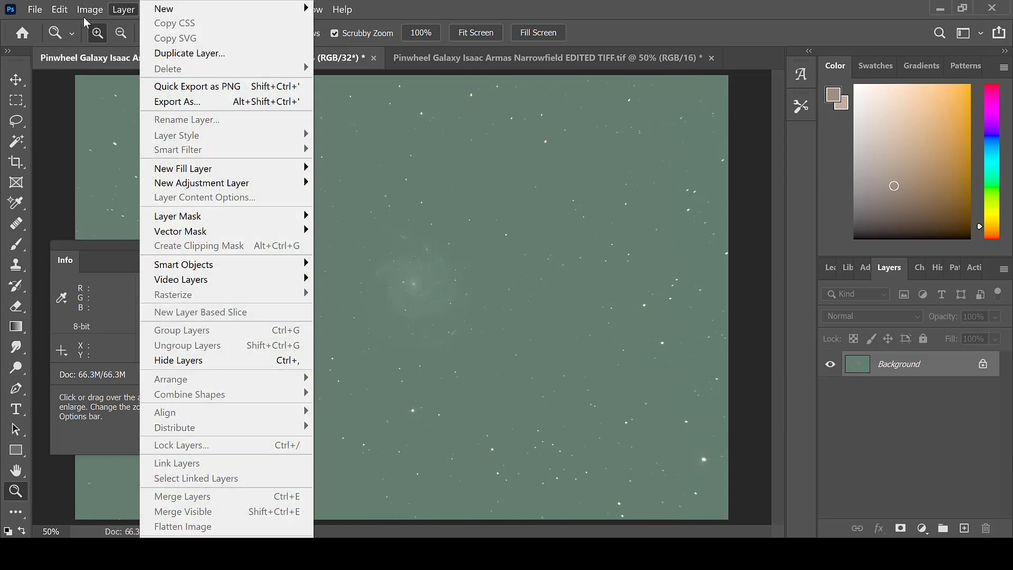
{"action": "left_click", "coordinate": [89, 9]}
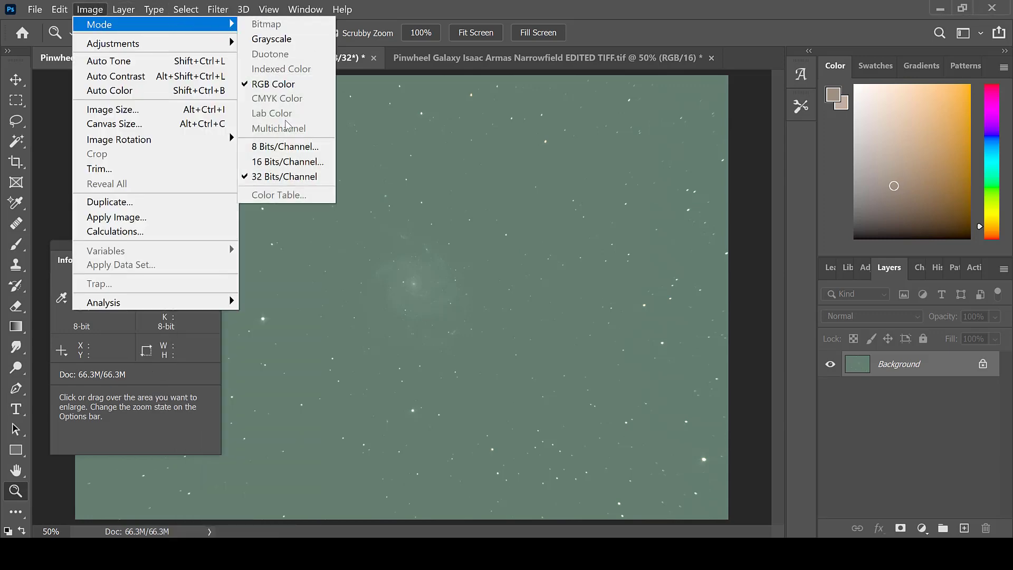
{"action": "left_click", "coordinate": [287, 162]}
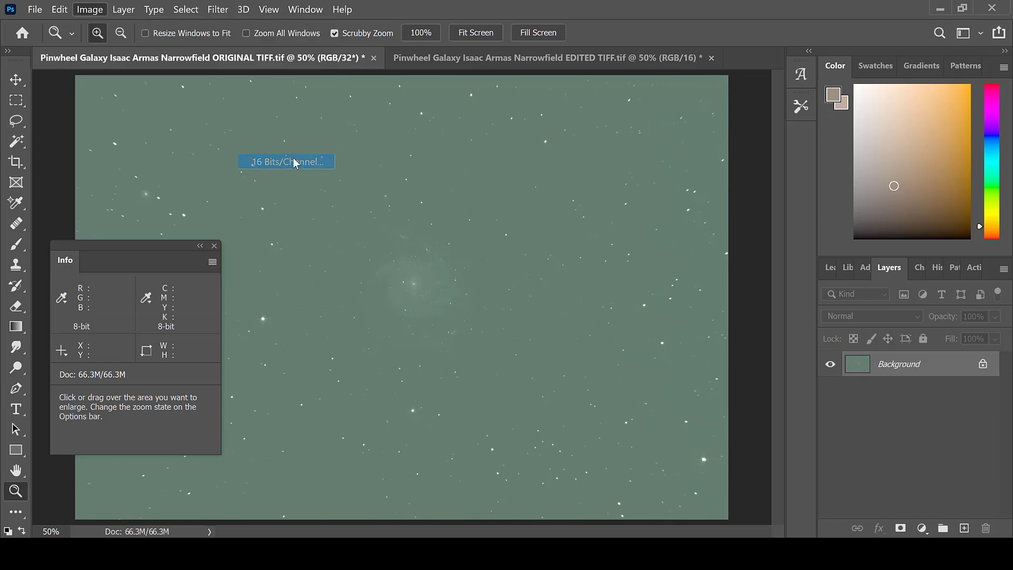
{"action": "left_click", "coordinate": [286, 161]}
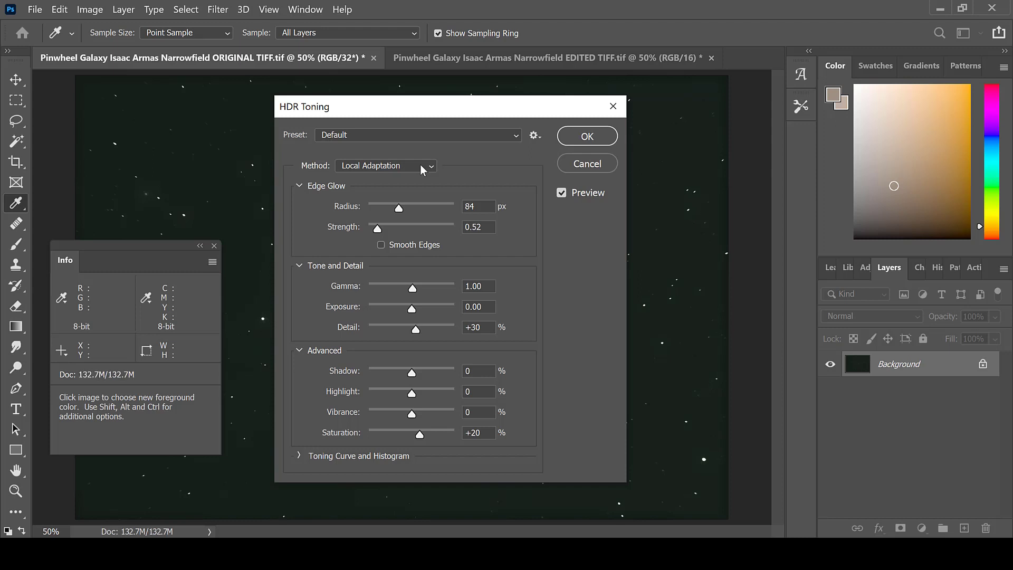
{"action": "left_click", "coordinate": [385, 166]}
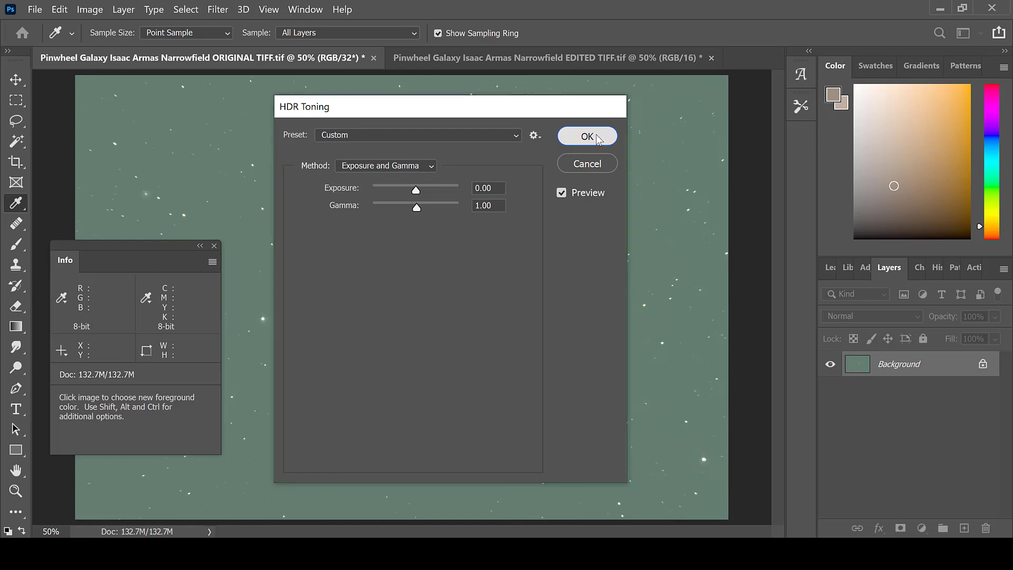
{"action": "left_click", "coordinate": [586, 136]}
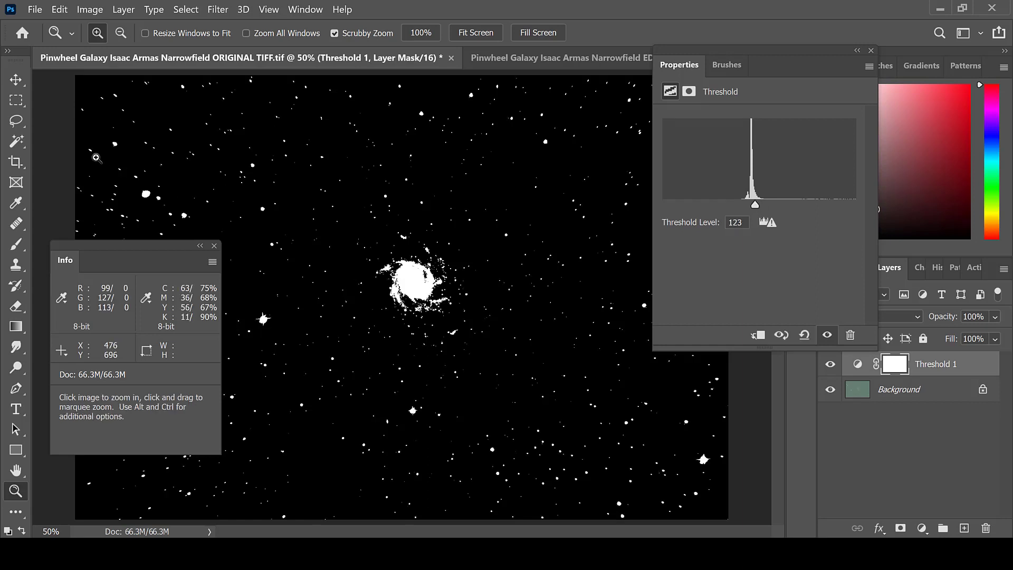
Place sampler #1 on dark sky and #2 on a bright star, then delete the Threshold 1 layer.
{"action": "left_click", "coordinate": [16, 203]}
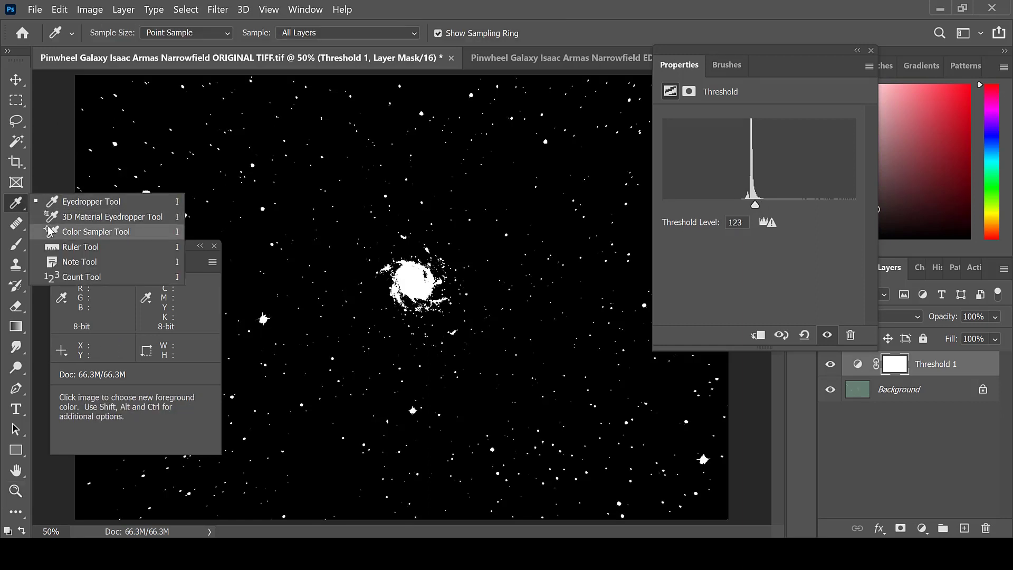
{"action": "left_click", "coordinate": [96, 231]}
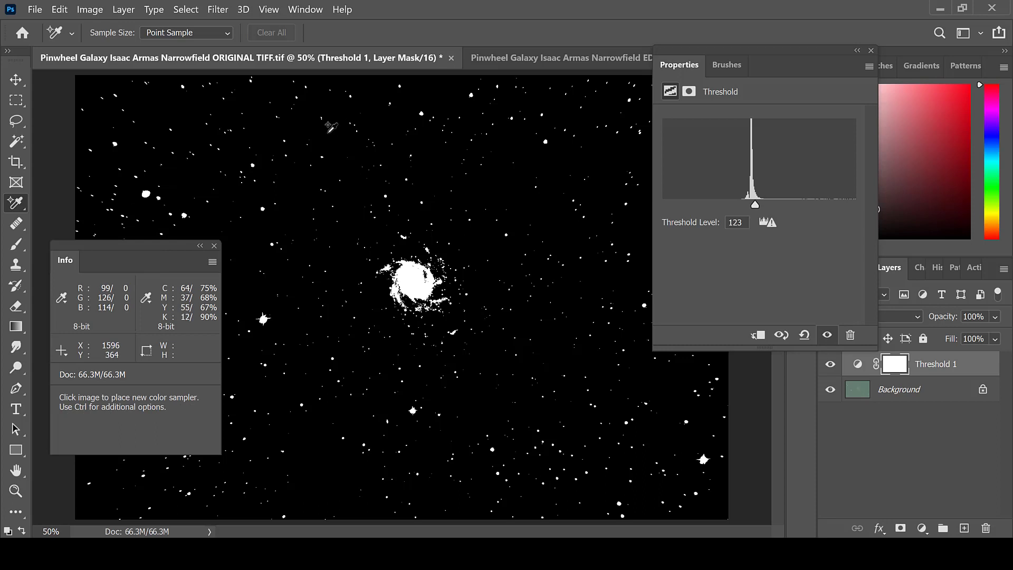
{"action": "left_click", "coordinate": [329, 133]}
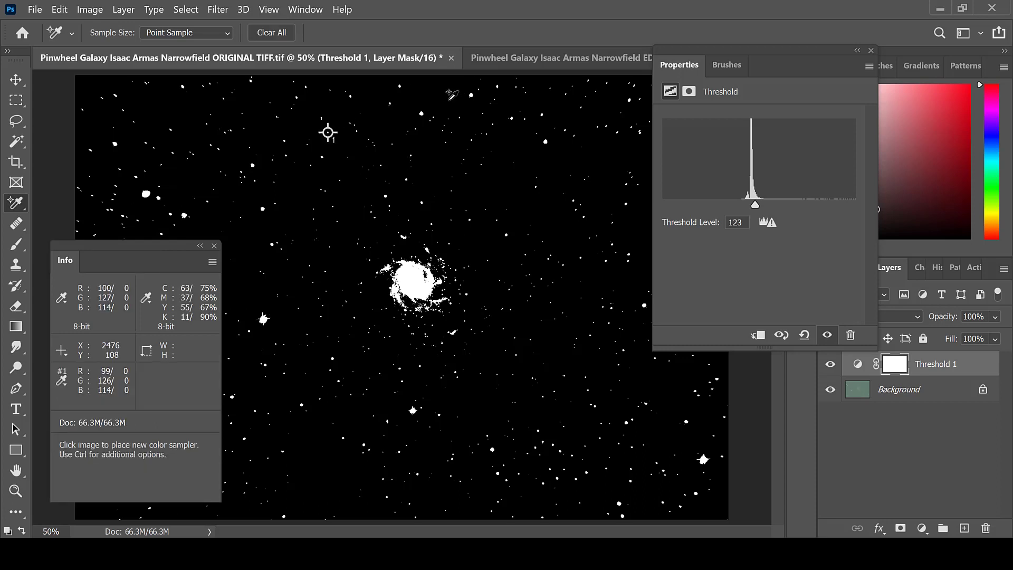
{"action": "left_click", "coordinate": [421, 114]}
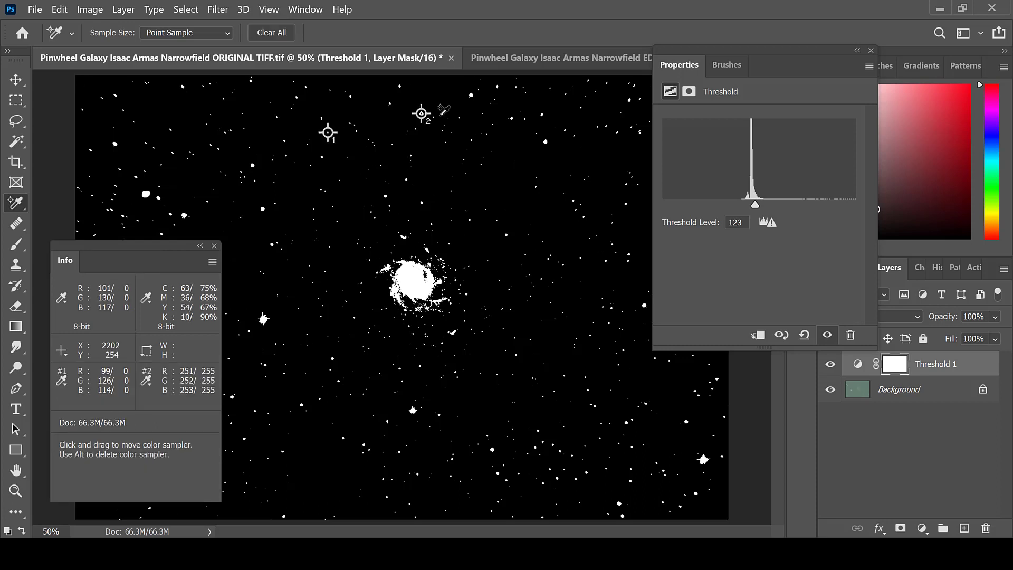
{"action": "mouse_move", "coordinate": [870, 55]}
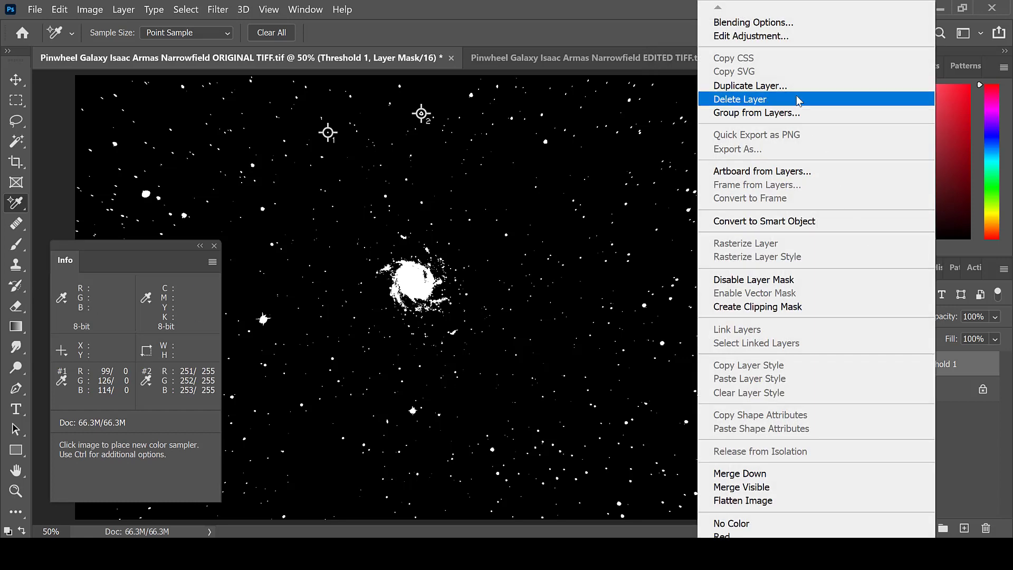
{"action": "left_click", "coordinate": [738, 99]}
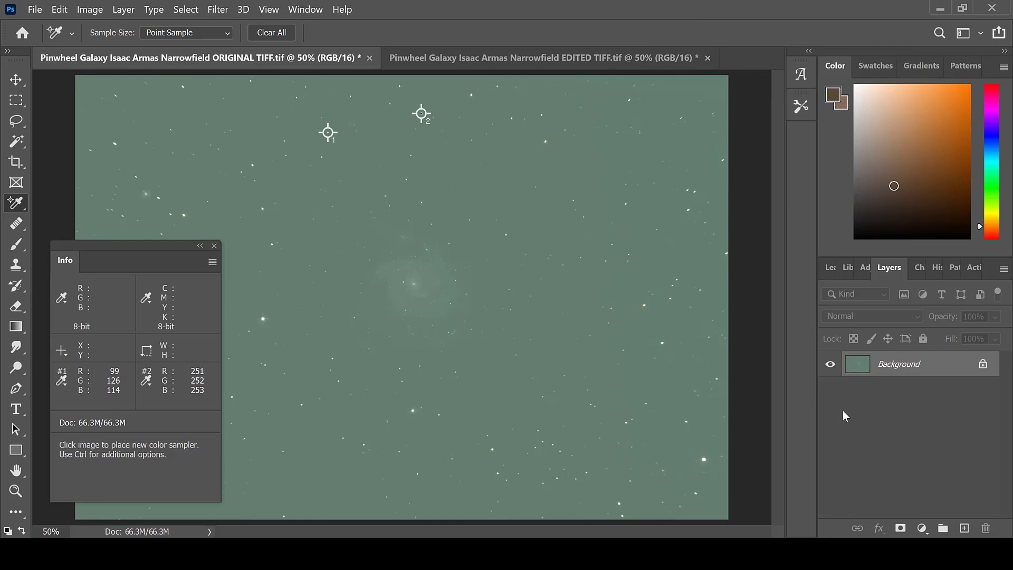
On a new Layer 1, apply per-channel Levels so sampler #1 reads 8/8/8 neutral sky.
{"action": "left_click", "coordinate": [963, 527]}
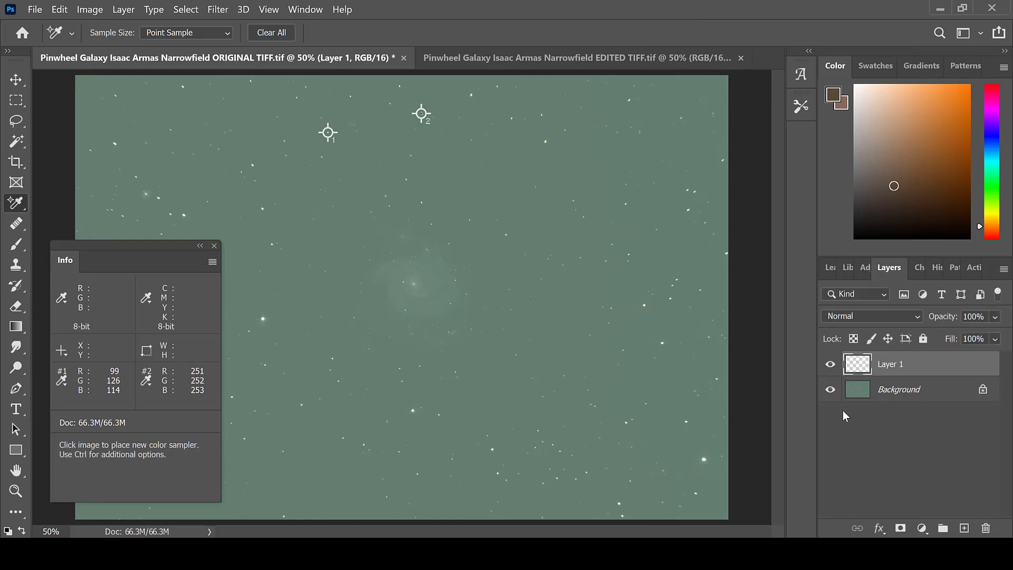
{"action": "left_click", "coordinate": [90, 9]}
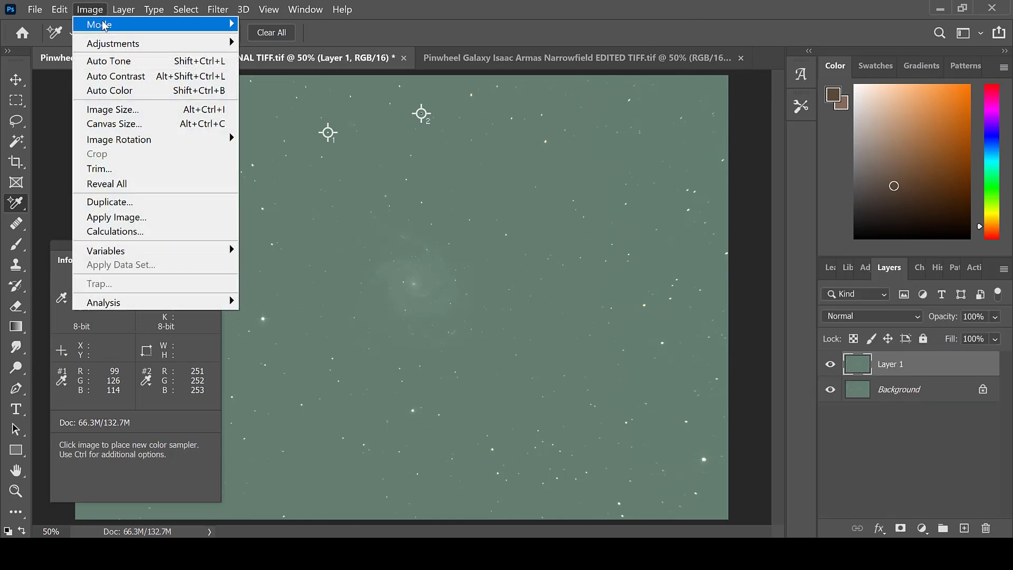
{"action": "mouse_move", "coordinate": [113, 43]}
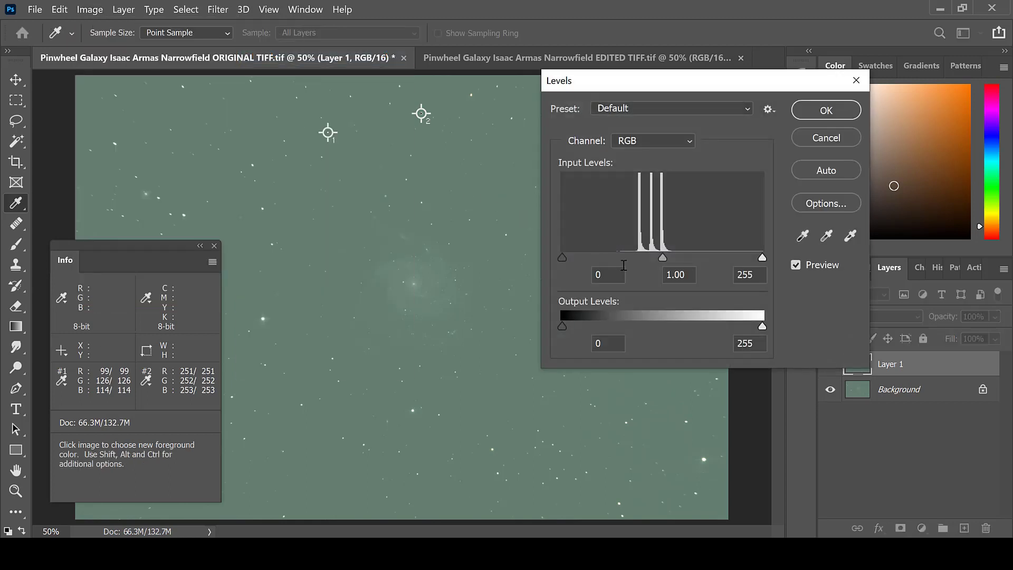
{"action": "mouse_move", "coordinate": [624, 264]}
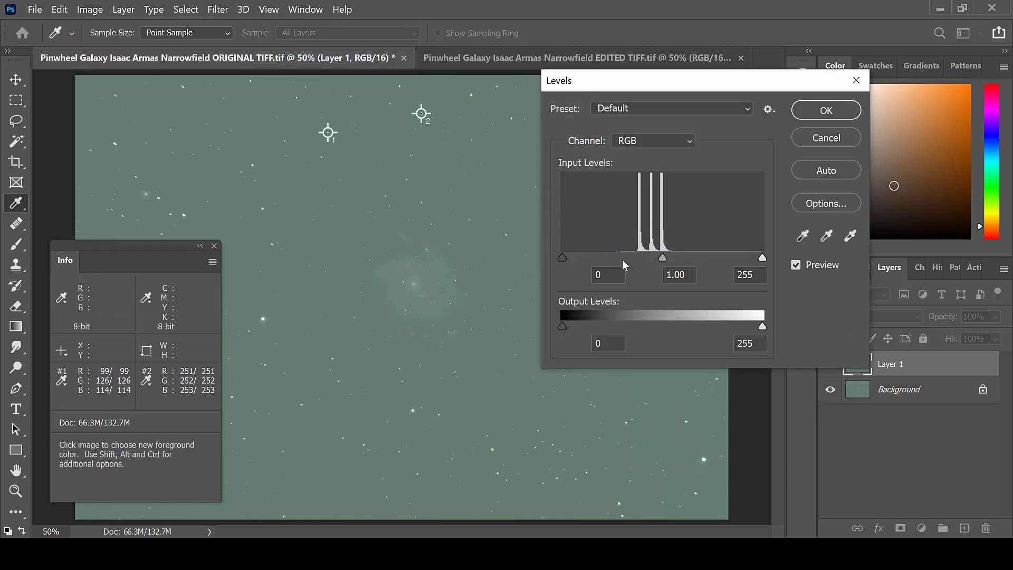
{"action": "mouse_move", "coordinate": [636, 269]}
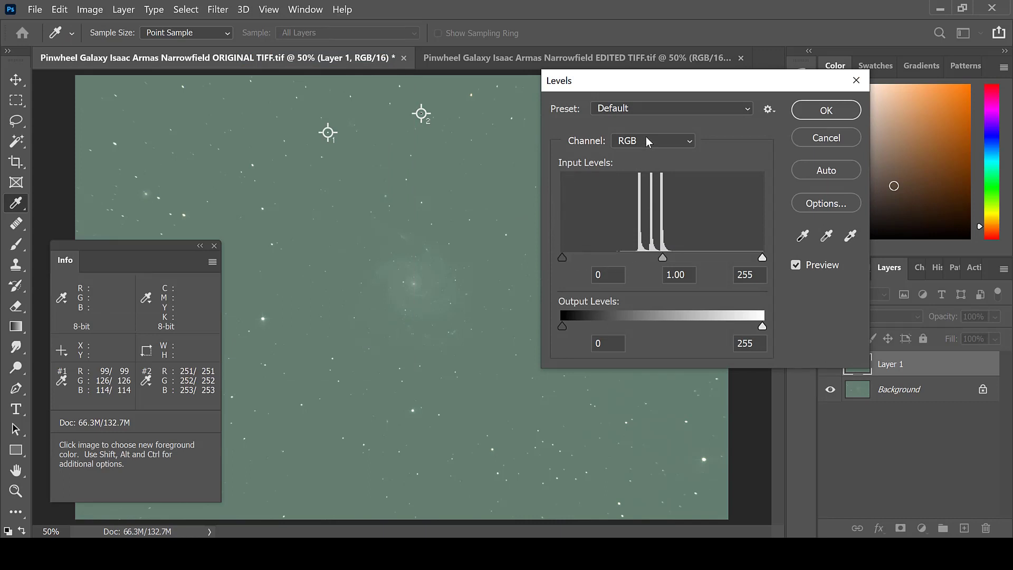
{"action": "left_click", "coordinate": [652, 140]}
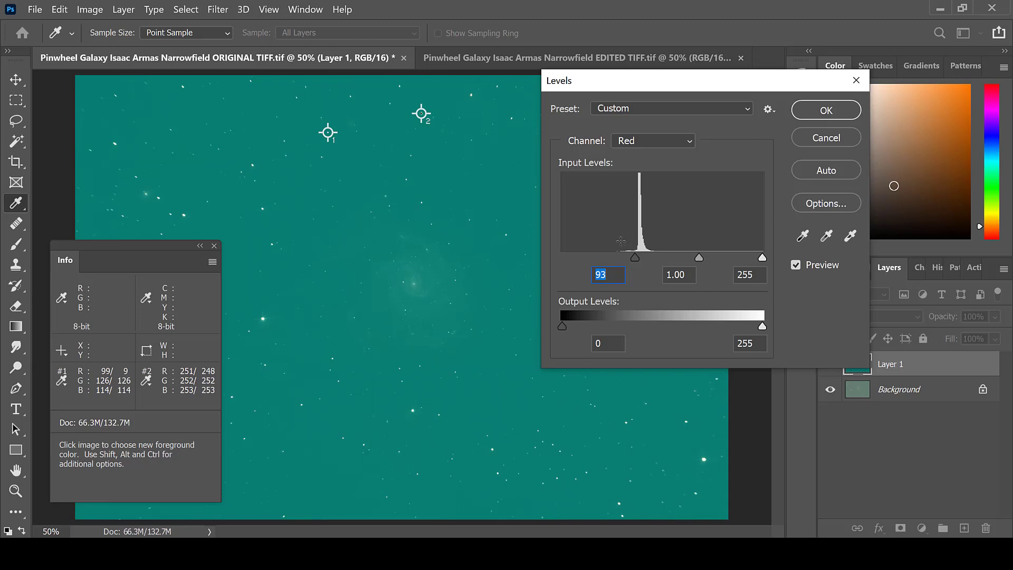
{"action": "left_click", "coordinate": [652, 140]}
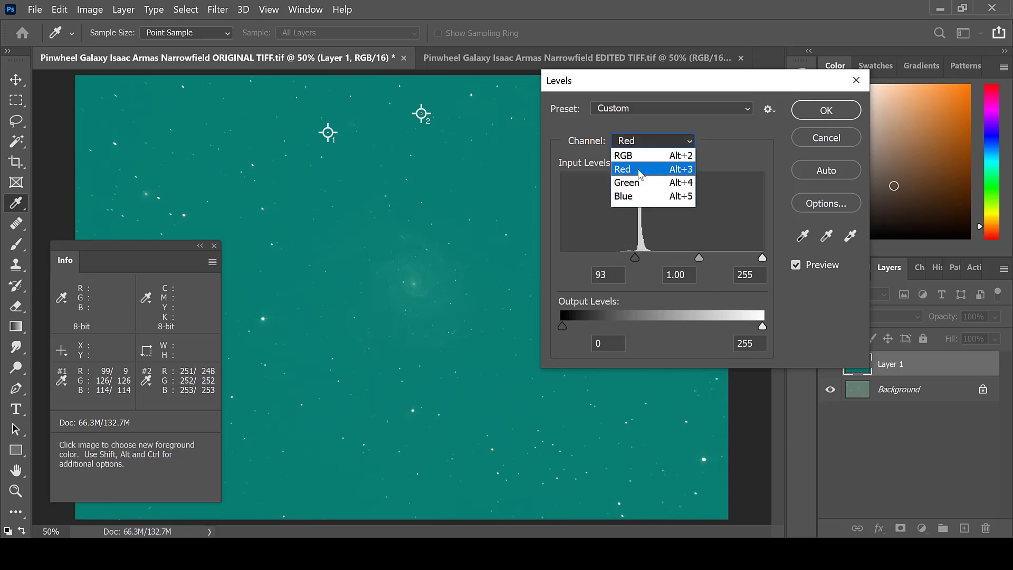
{"action": "left_click", "coordinate": [625, 182]}
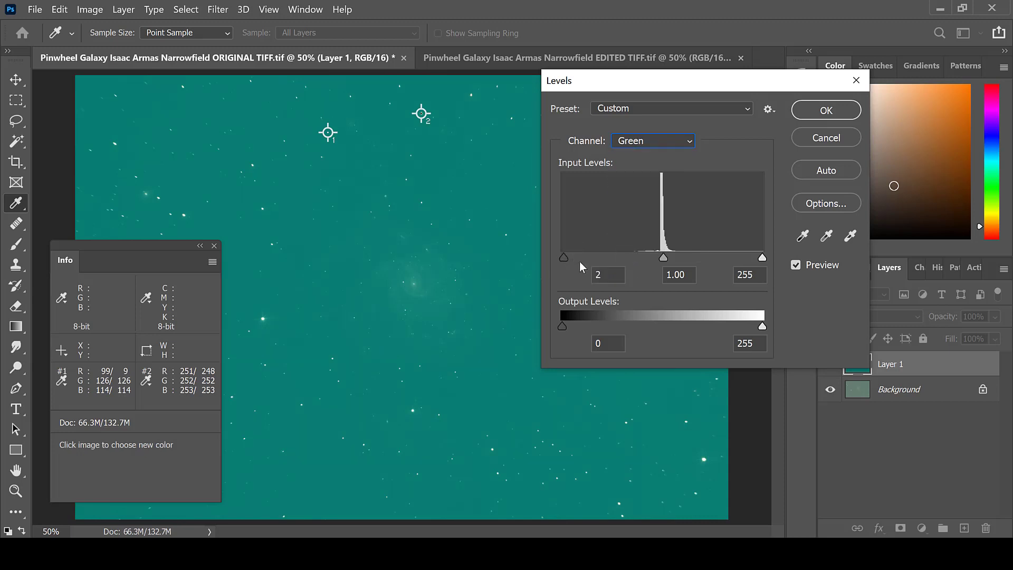
{"action": "left_click", "coordinate": [652, 140]}
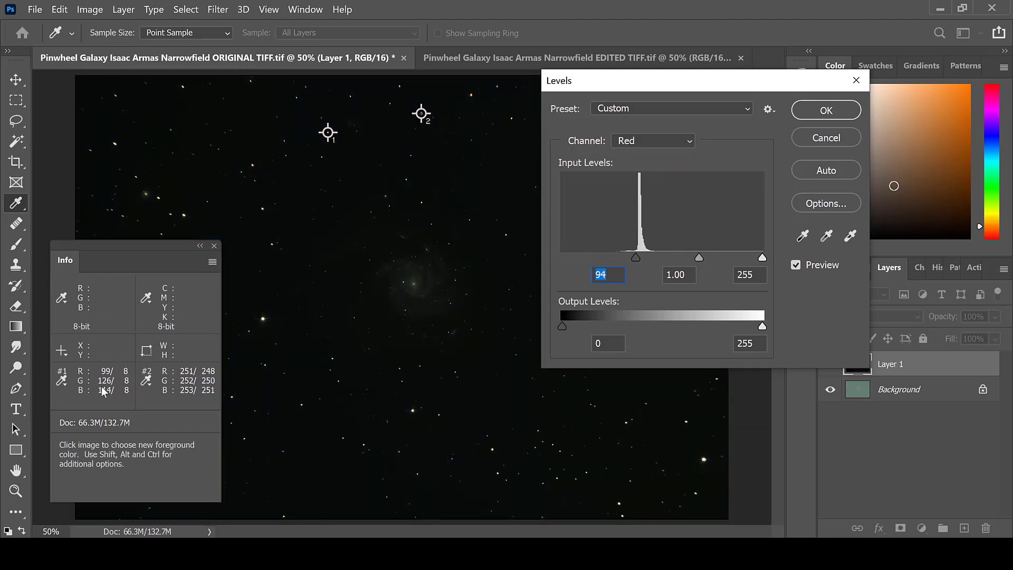
{"action": "mouse_move", "coordinate": [136, 381]}
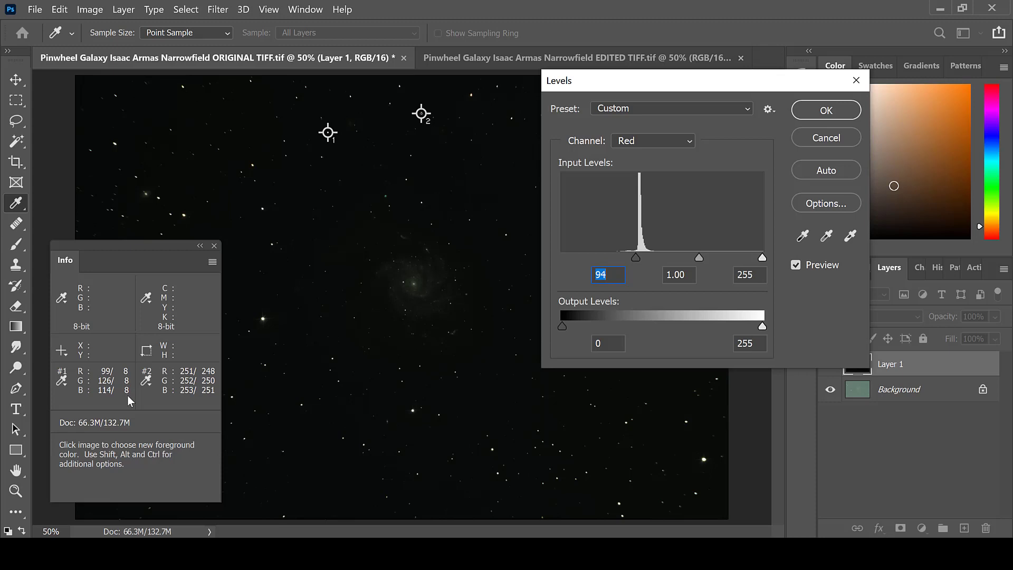
{"action": "mouse_move", "coordinate": [846, 117]}
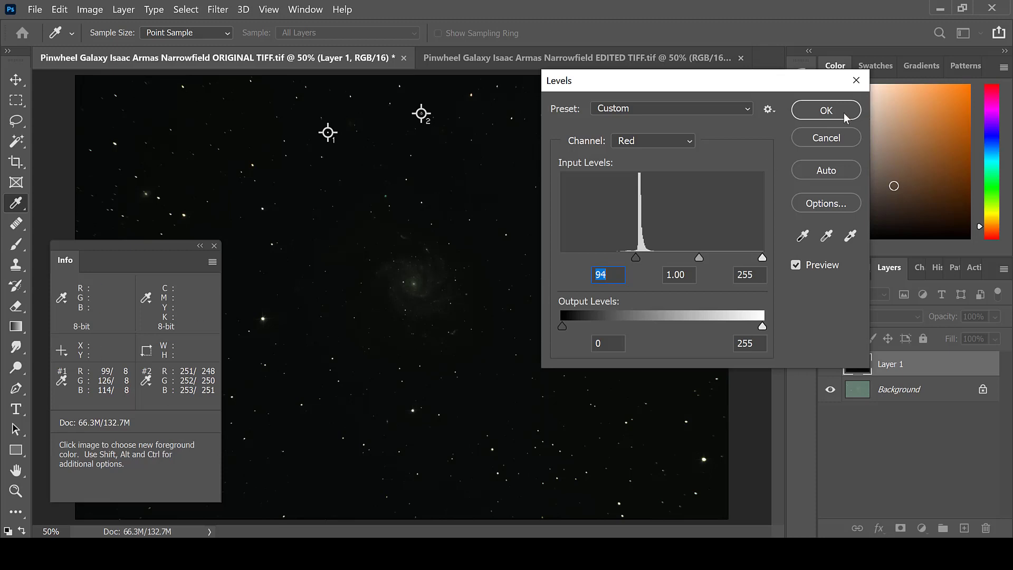
{"action": "left_click", "coordinate": [825, 110]}
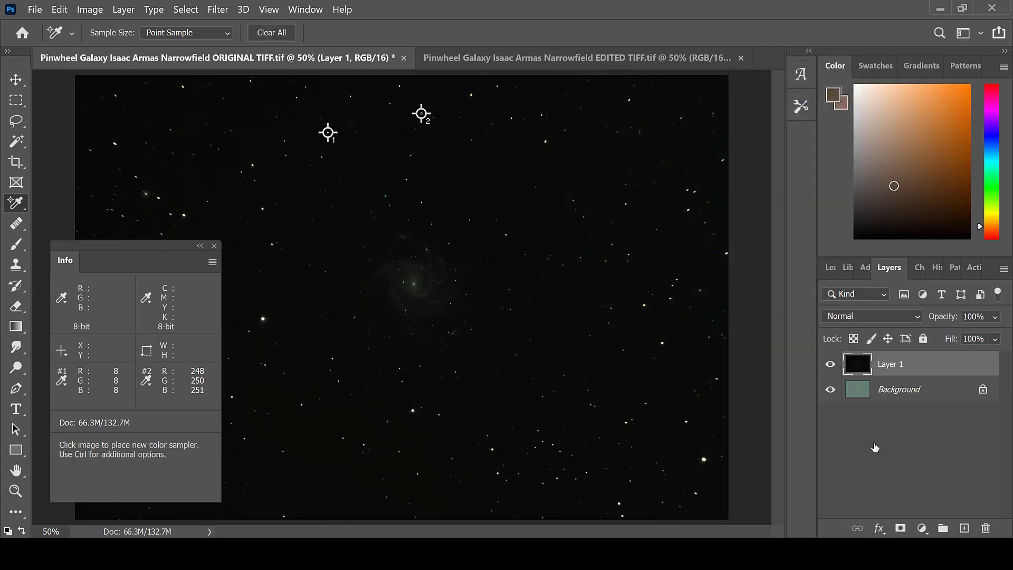
{"action": "mouse_move", "coordinate": [710, 246]}
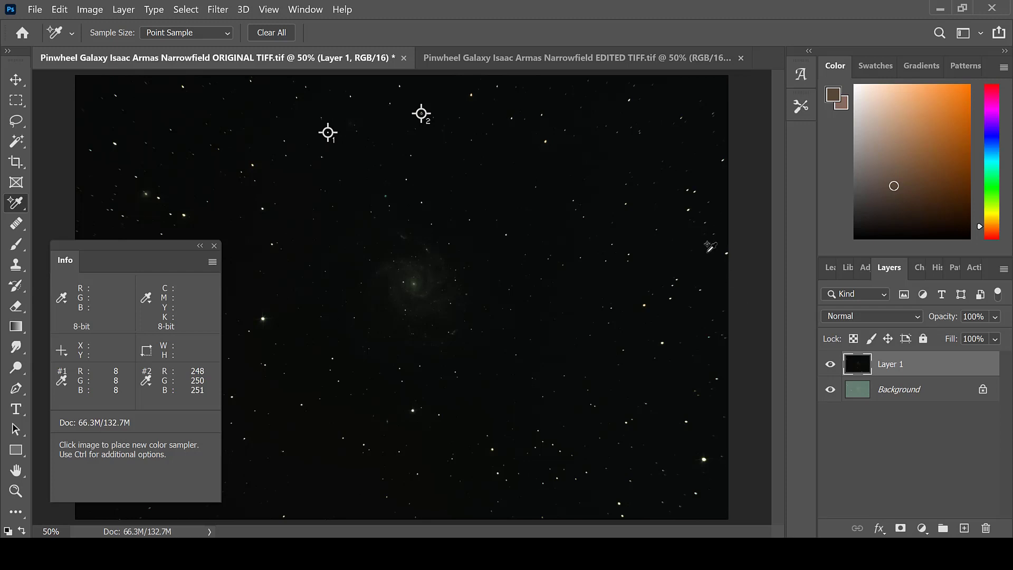
{"action": "mouse_move", "coordinate": [523, 124]}
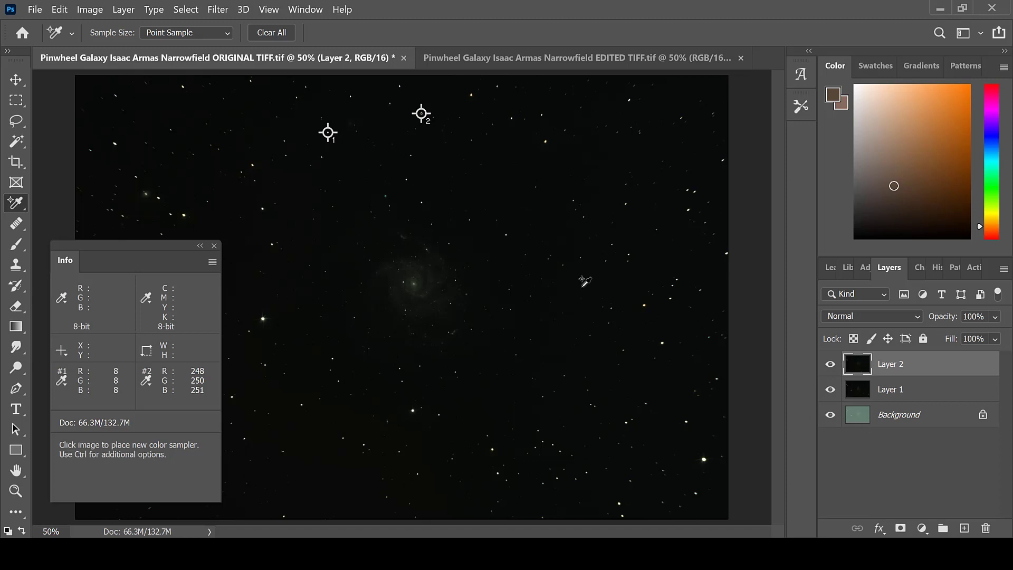
Apply Levels to Layer 2 with white input 123 and gamma 1.15 to reveal the galaxy.
{"action": "left_click", "coordinate": [89, 9]}
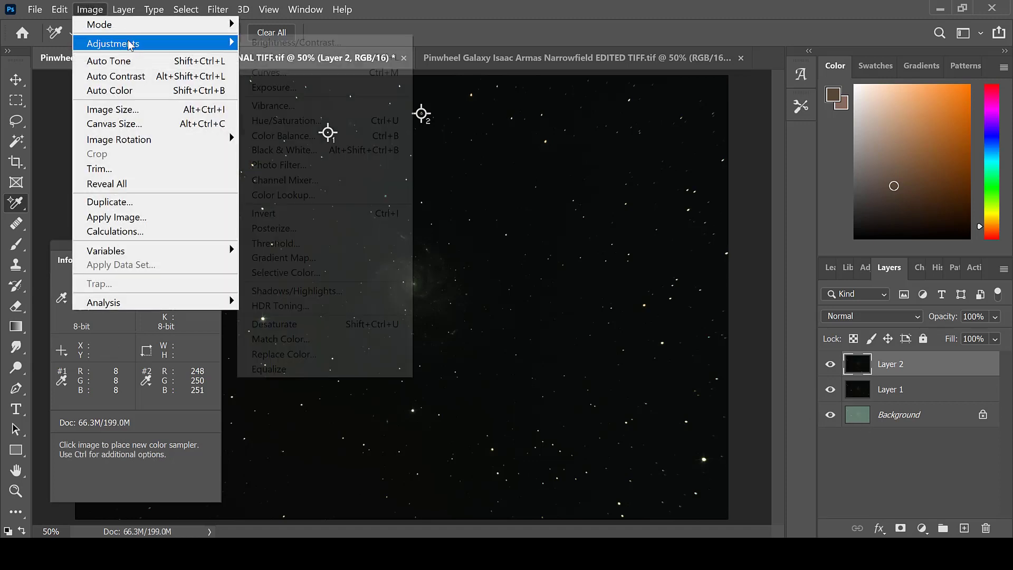
{"action": "left_click", "coordinate": [266, 56]}
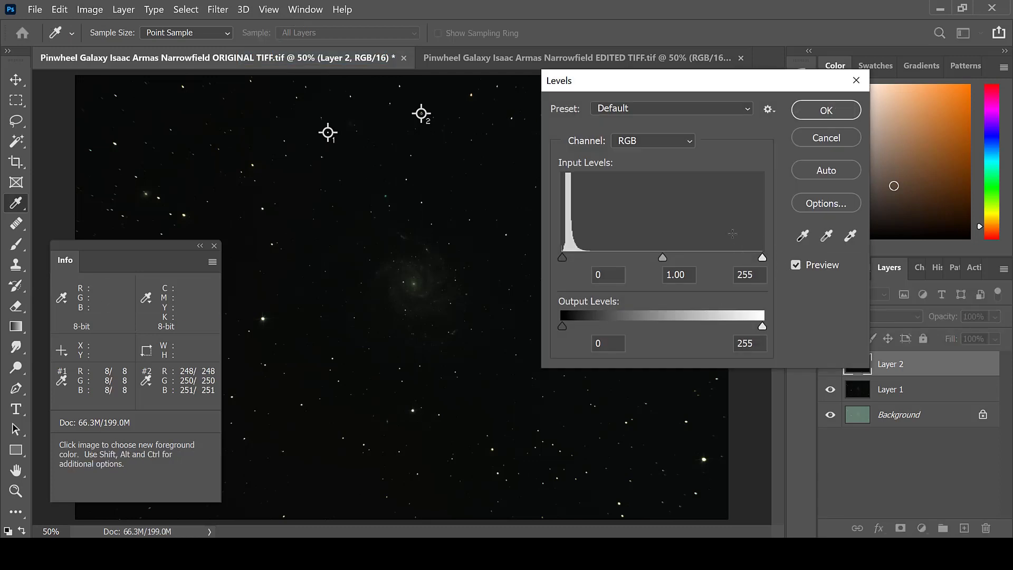
{"action": "mouse_move", "coordinate": [584, 260]}
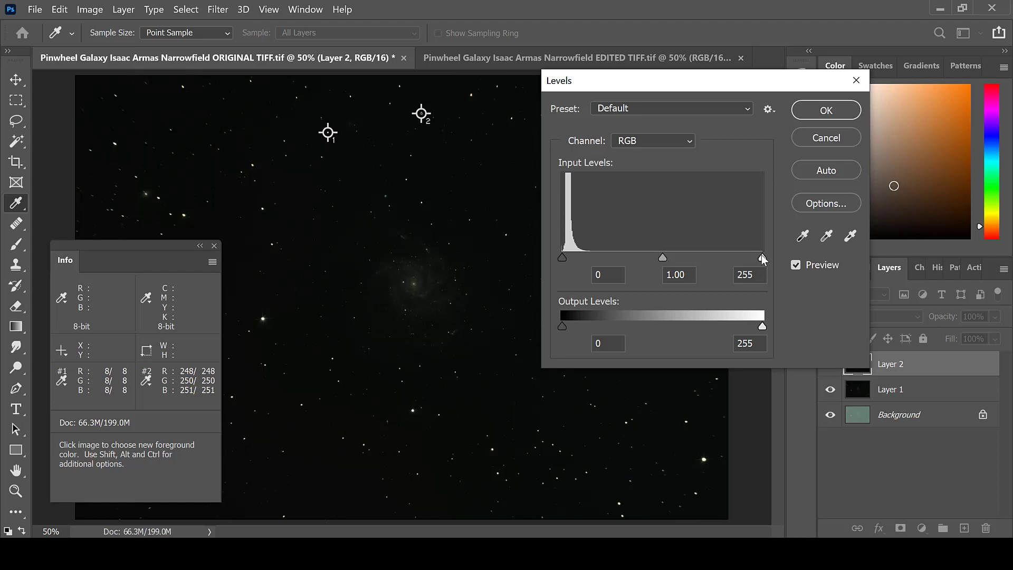
{"action": "mouse_move", "coordinate": [213, 362]}
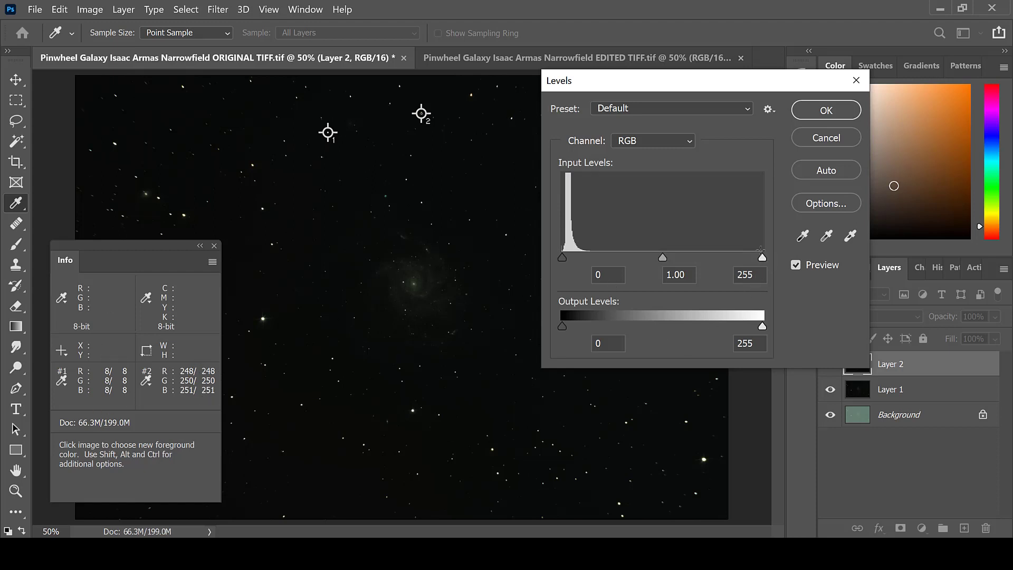
{"action": "mouse_move", "coordinate": [684, 181]}
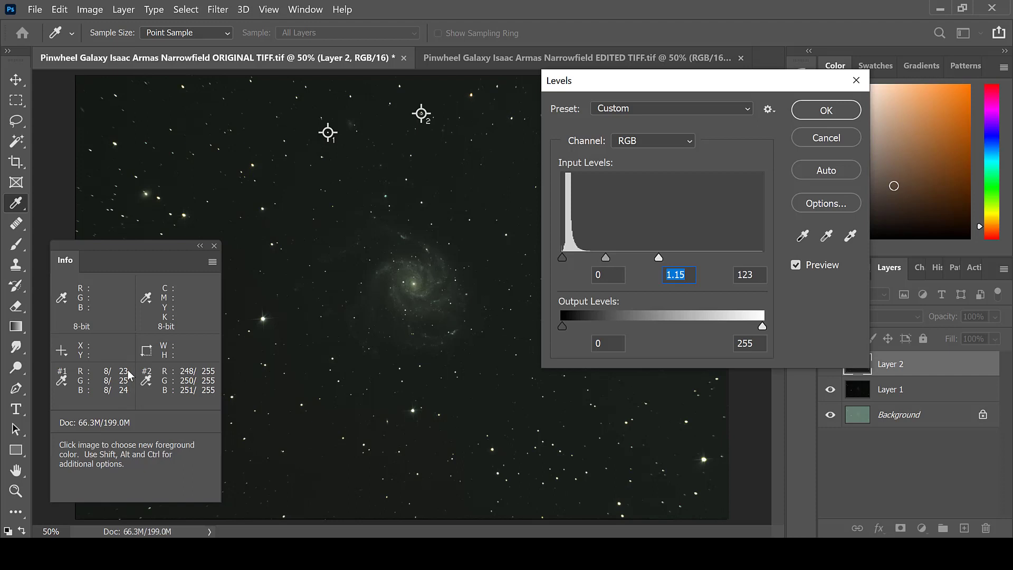
{"action": "mouse_move", "coordinate": [824, 127]}
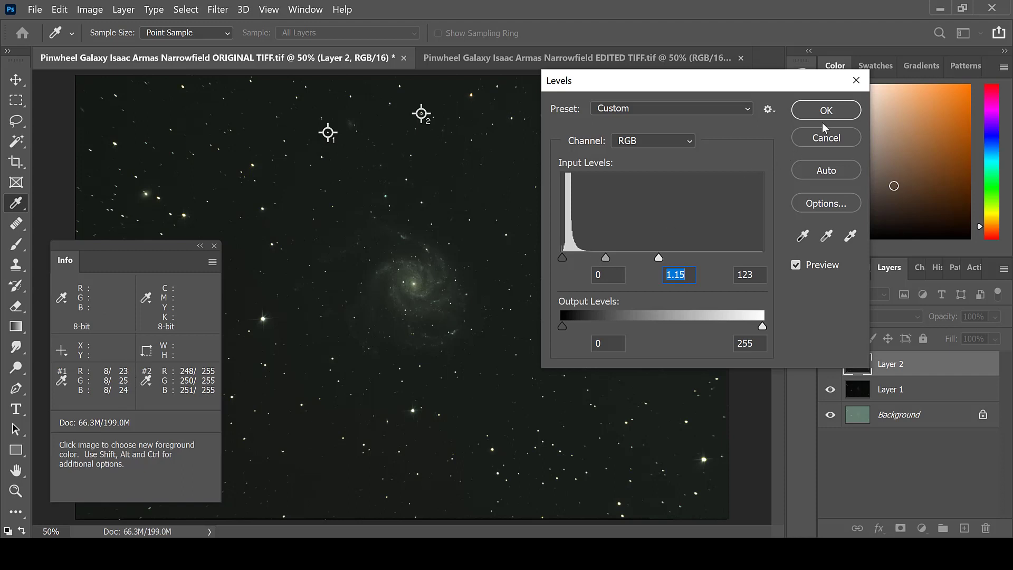
{"action": "left_click", "coordinate": [825, 110]}
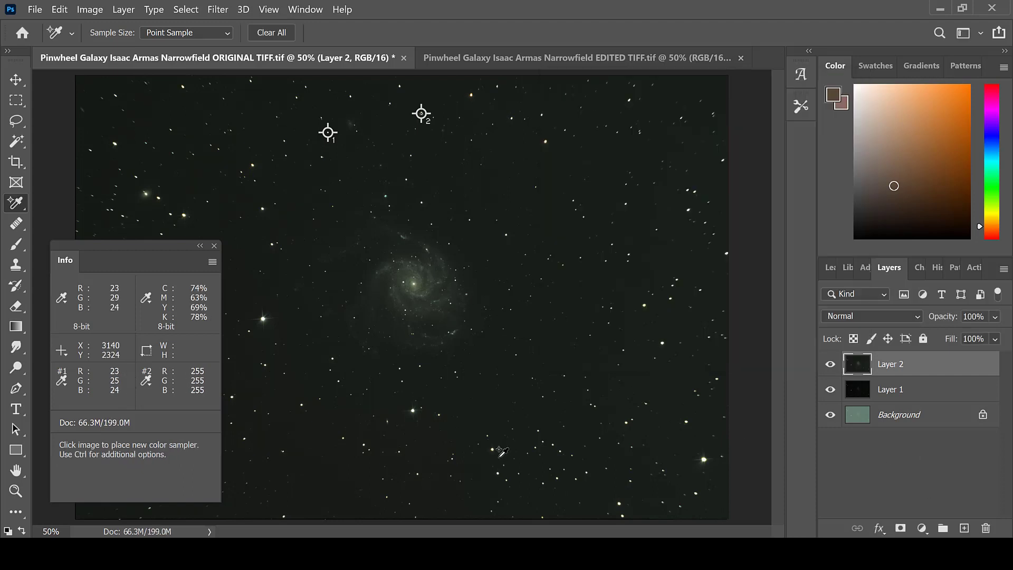
{"action": "mouse_move", "coordinate": [316, 192]}
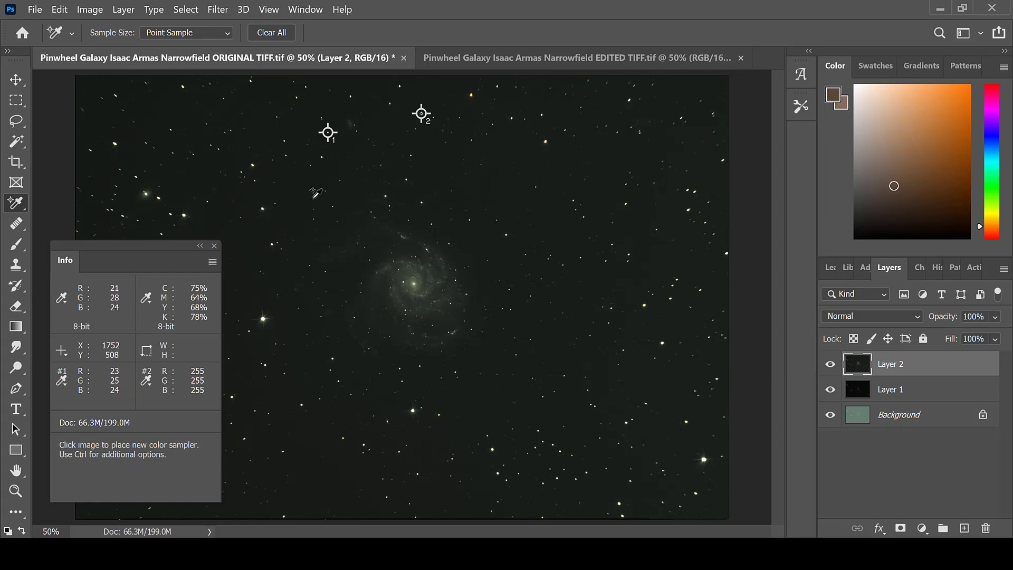
Create Layer 3 above Layer 2 and bring up its Levels adjustment.
{"action": "left_click", "coordinate": [963, 527]}
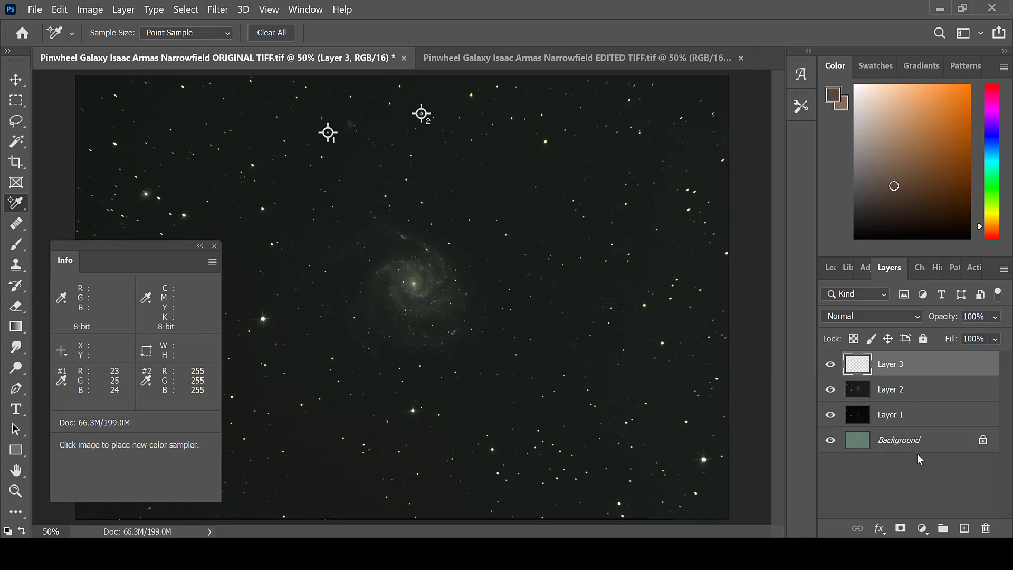
{"action": "left_click", "coordinate": [90, 9]}
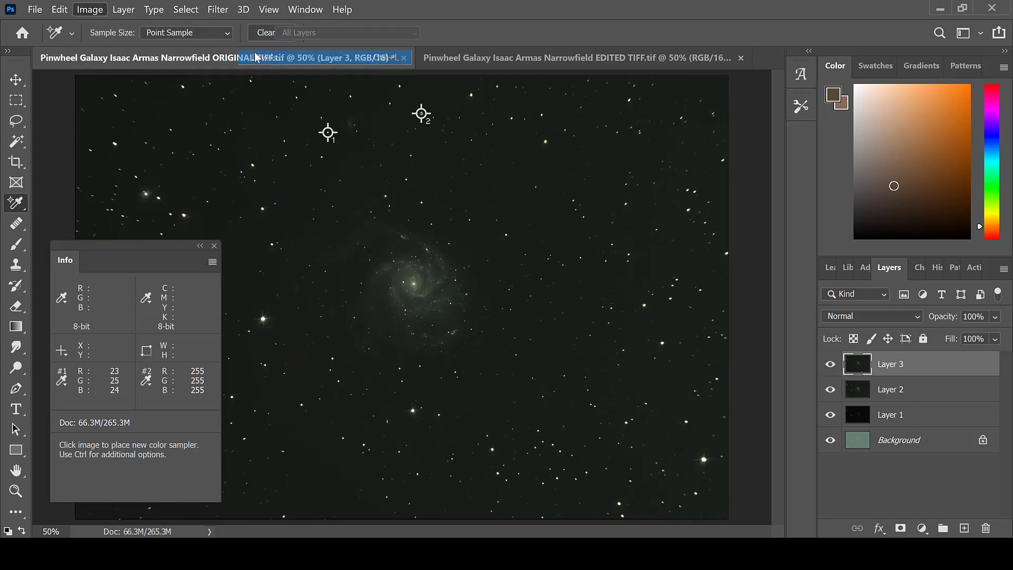
{"action": "left_click", "coordinate": [89, 10]}
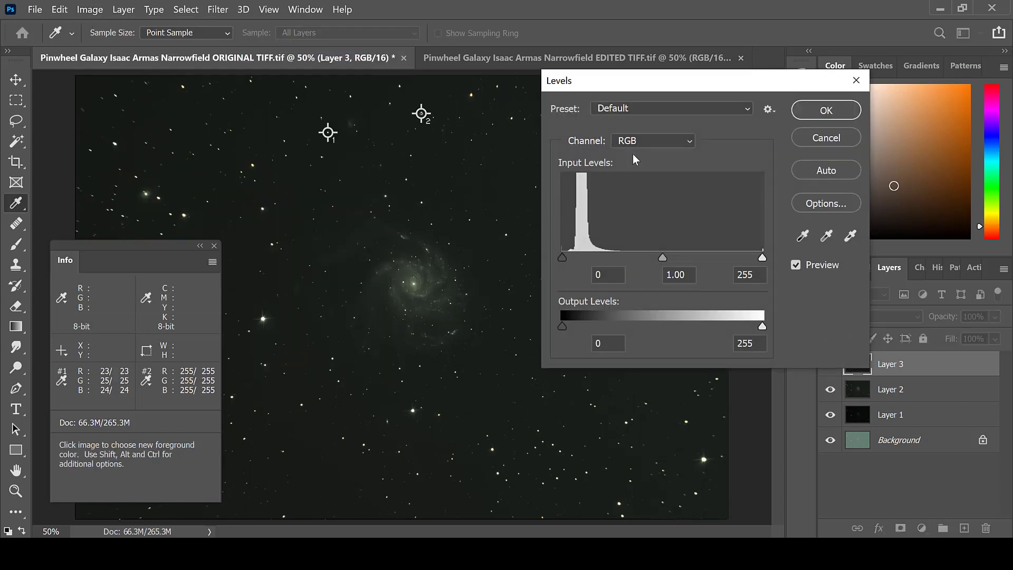
Set black input Red 15, Green 17, Blue 17 per channel and apply to neutralize the sky.
{"action": "left_click", "coordinate": [652, 141]}
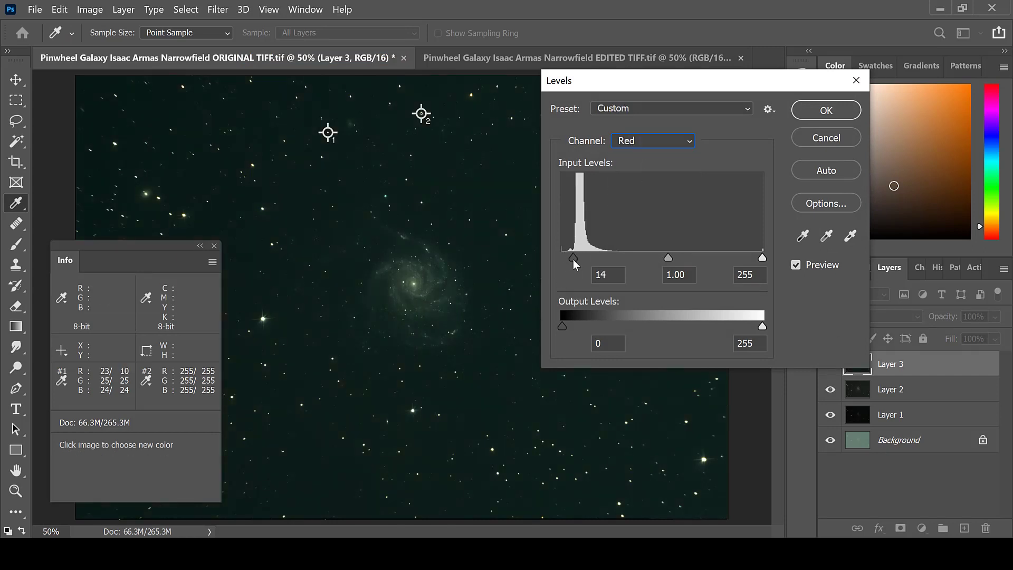
{"action": "left_click", "coordinate": [652, 140]}
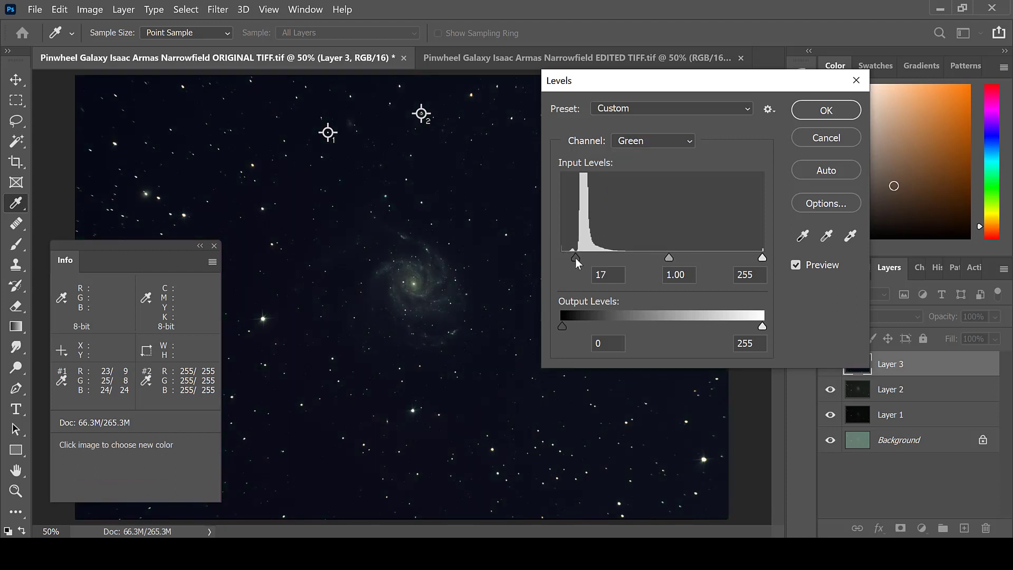
{"action": "left_click", "coordinate": [652, 141]}
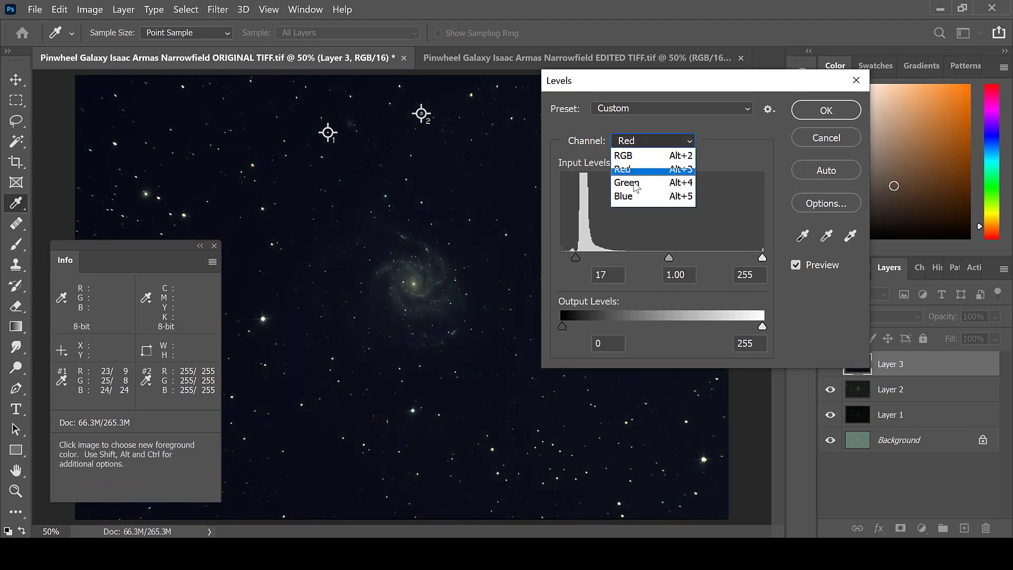
{"action": "left_click", "coordinate": [624, 196]}
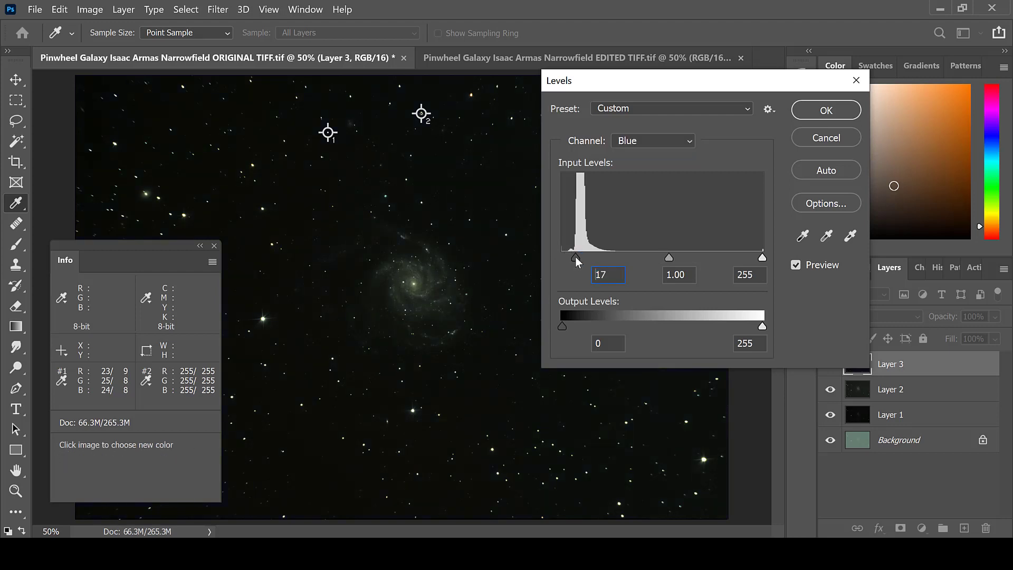
{"action": "left_click", "coordinate": [652, 140]}
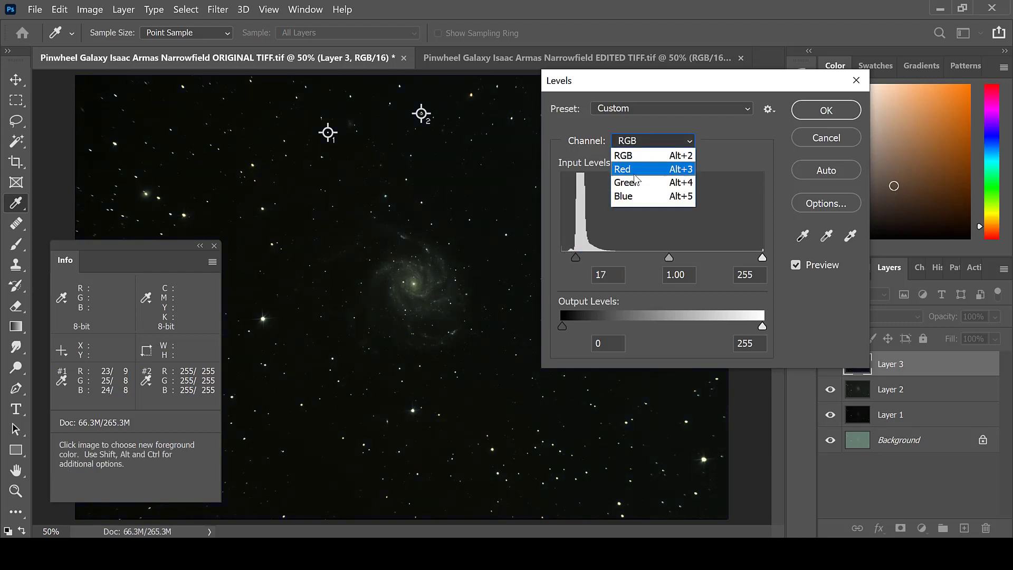
{"action": "left_click", "coordinate": [621, 169]}
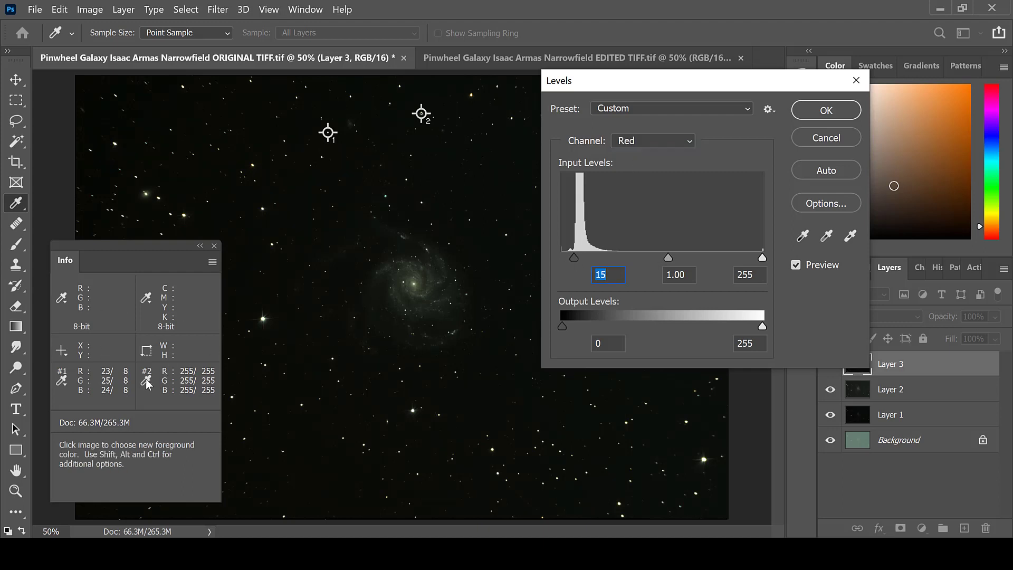
{"action": "left_click", "coordinate": [825, 110]}
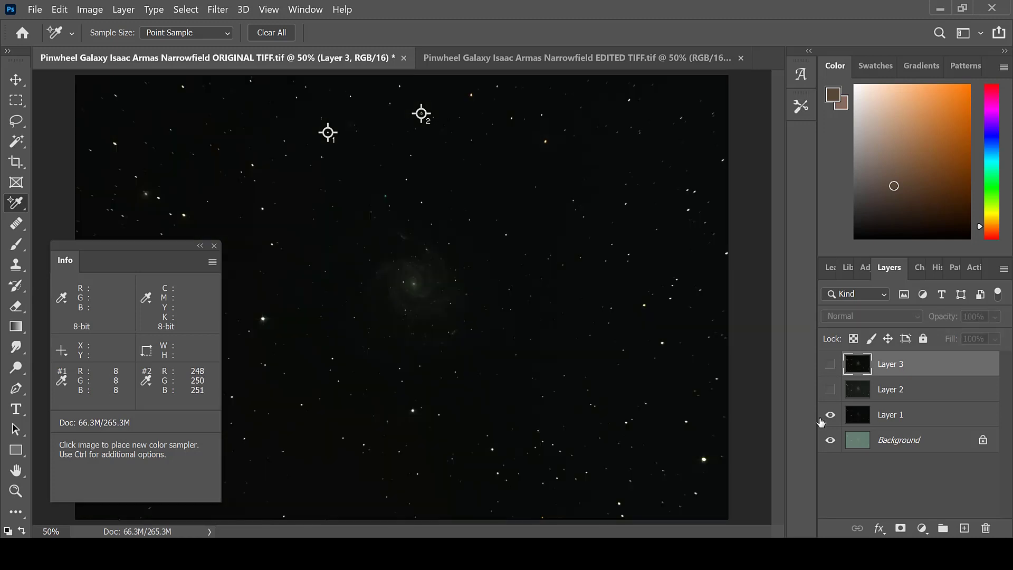
{"action": "left_click", "coordinate": [831, 414]}
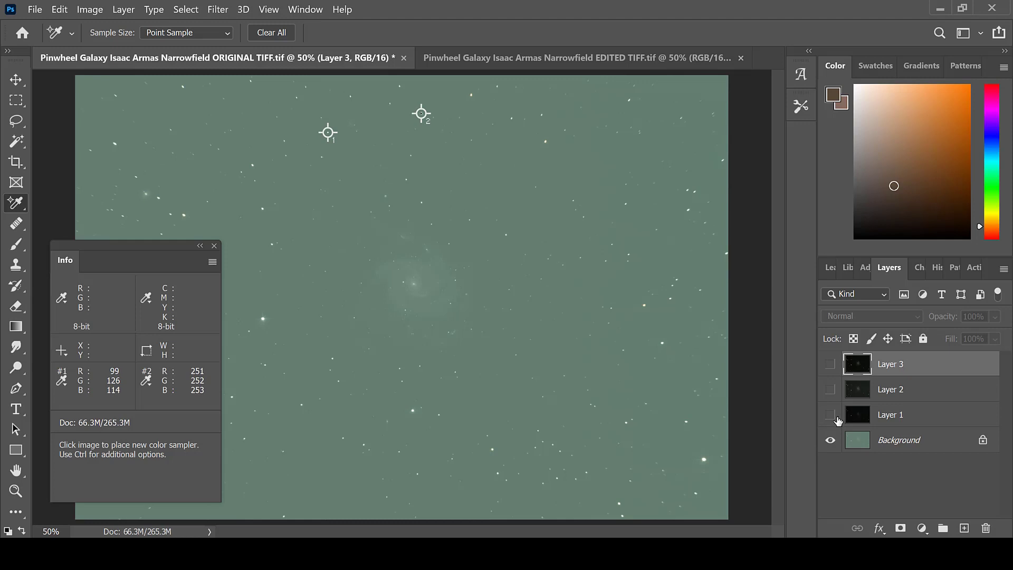
{"action": "left_click", "coordinate": [830, 414]}
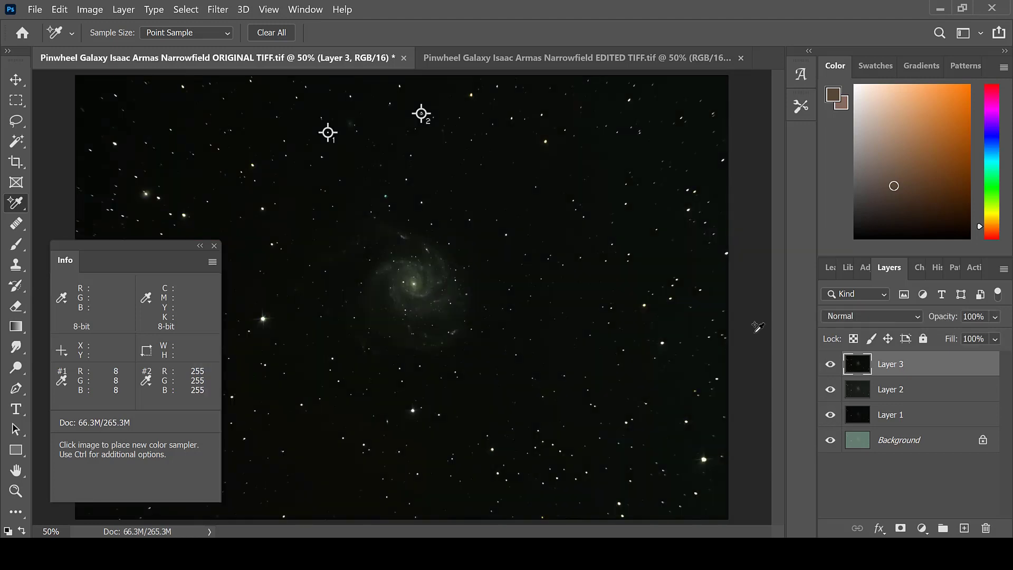